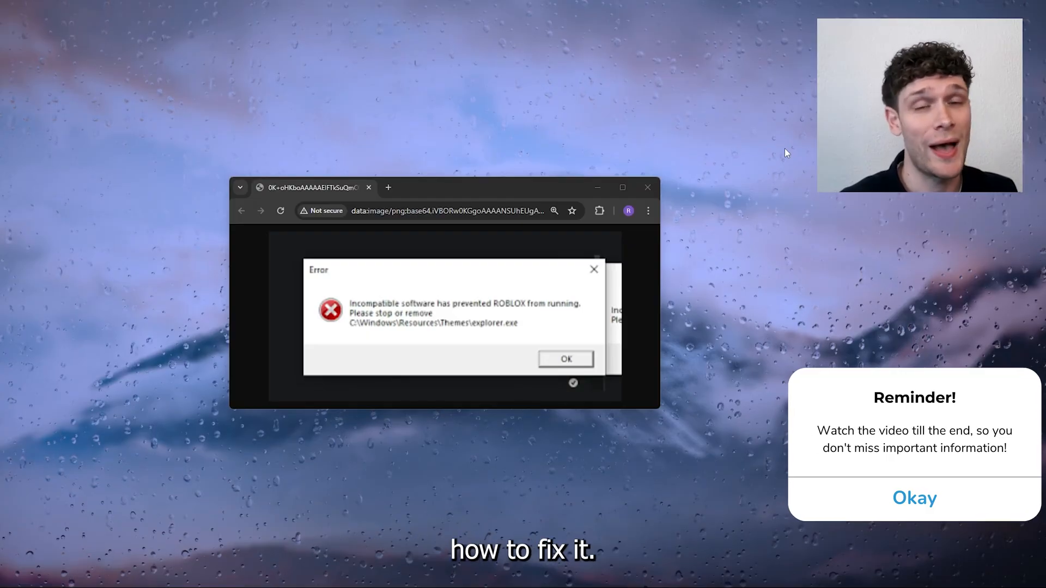
mouse_move(641, 138)
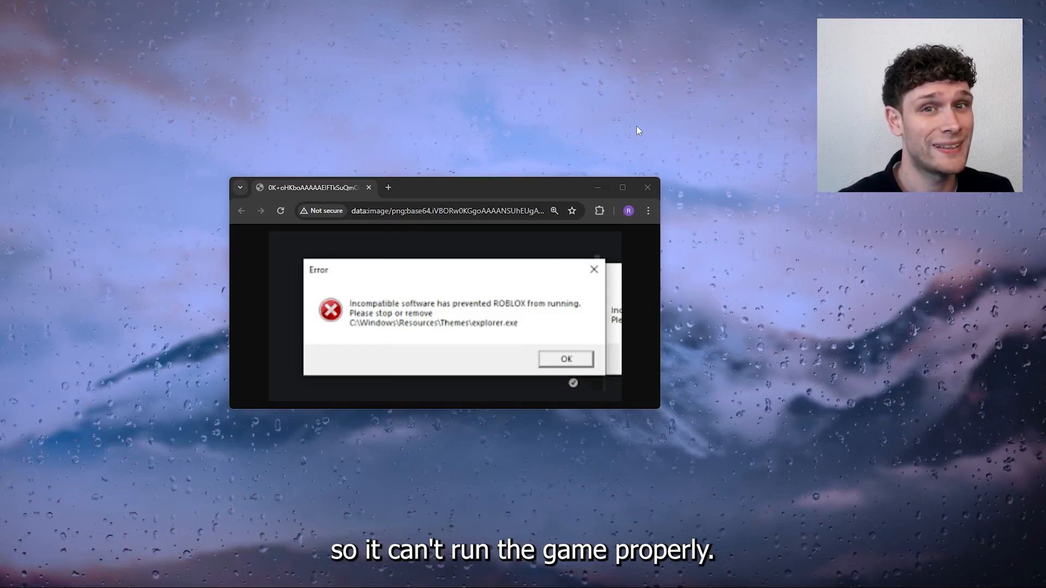
mouse_move(577, 125)
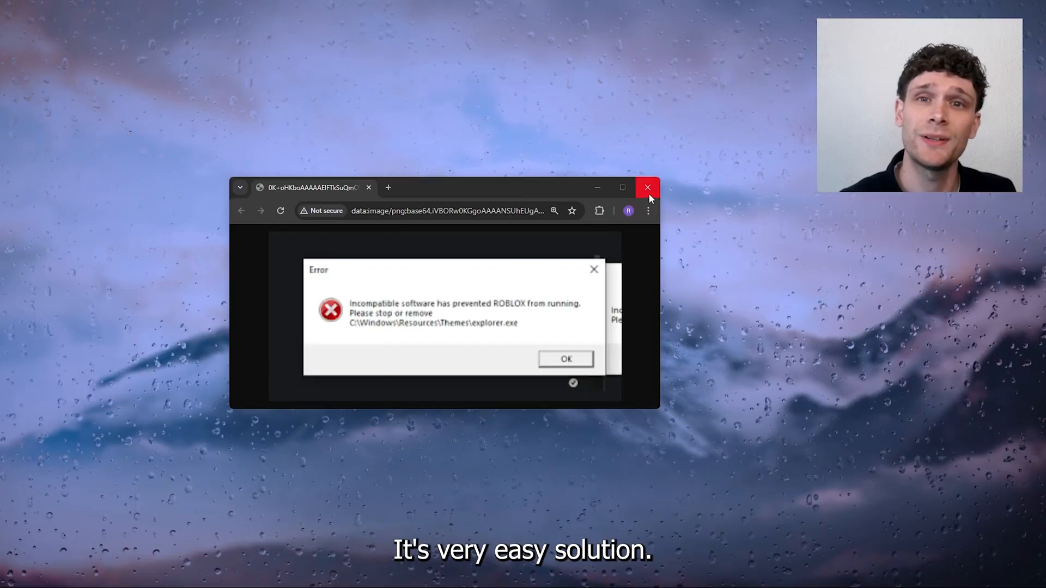
- Close the Chrome window showing the Roblox incompatible-software error
left_click(646, 187)
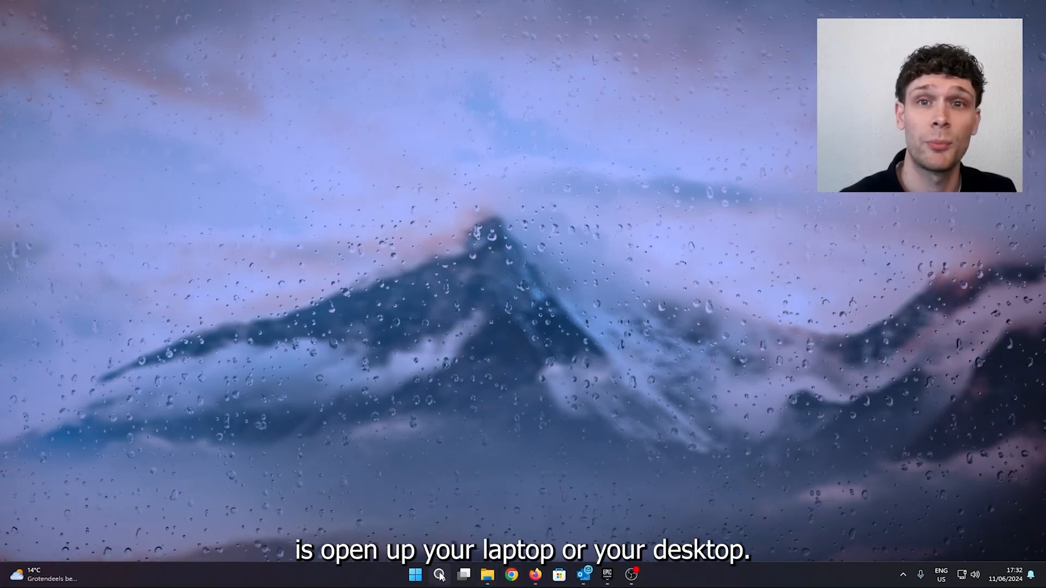
- Search 'roblo' and open the file location of the Roblox Player result
left_click(439, 574)
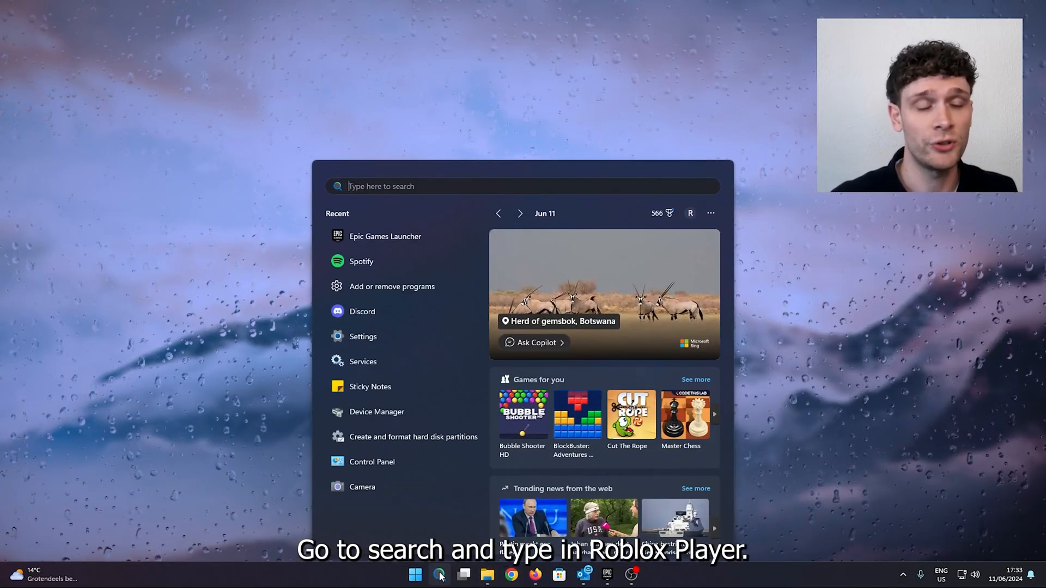
type("roblo")
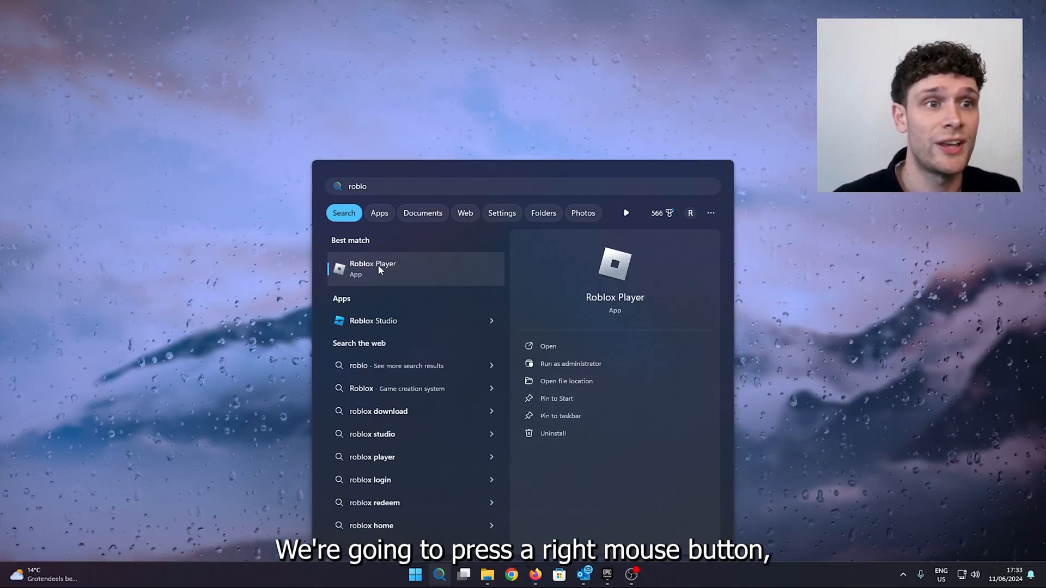
right_click(372, 269)
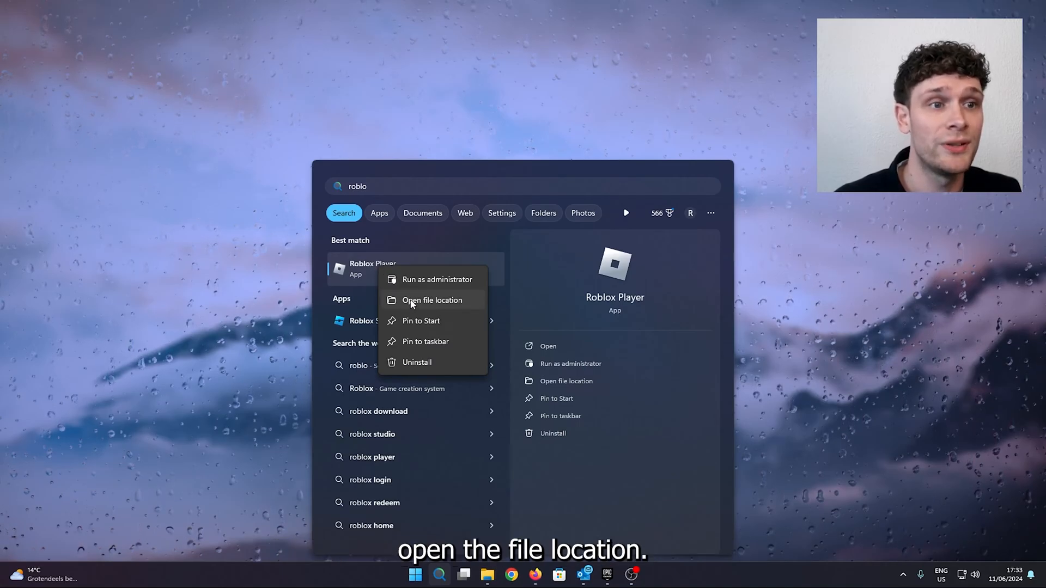
left_click(431, 299)
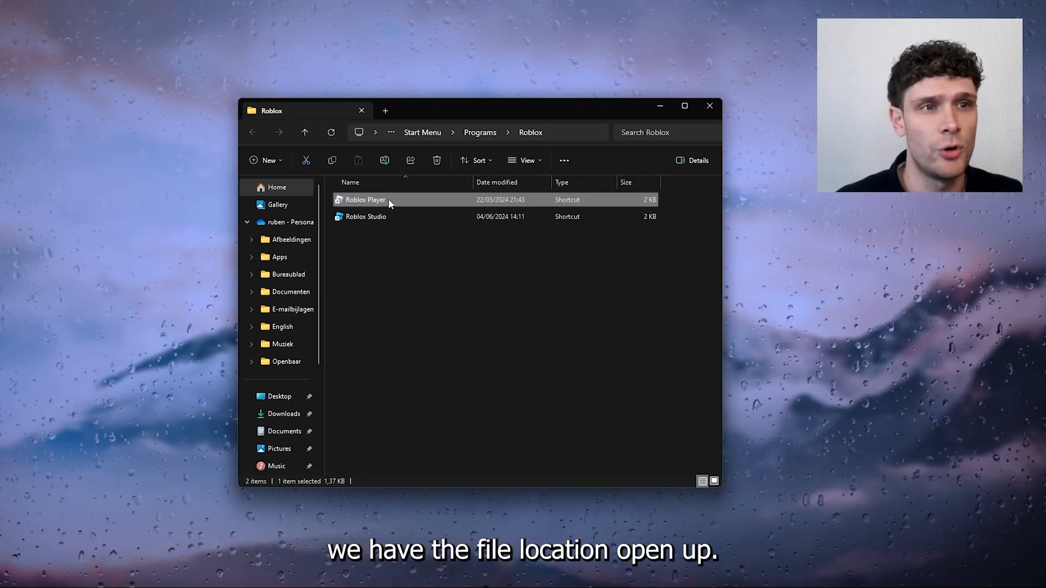
mouse_move(364, 199)
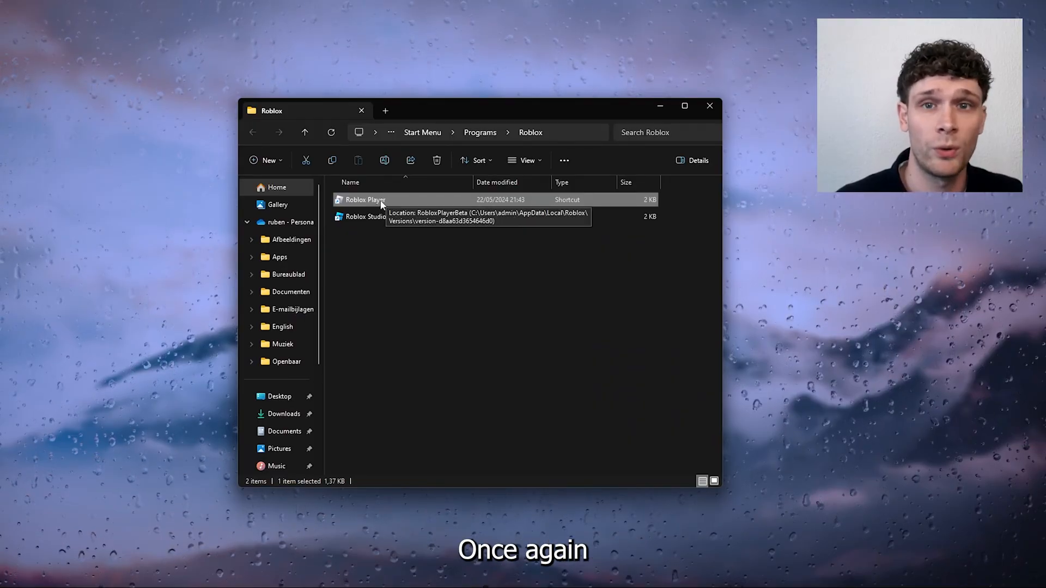
mouse_move(422, 295)
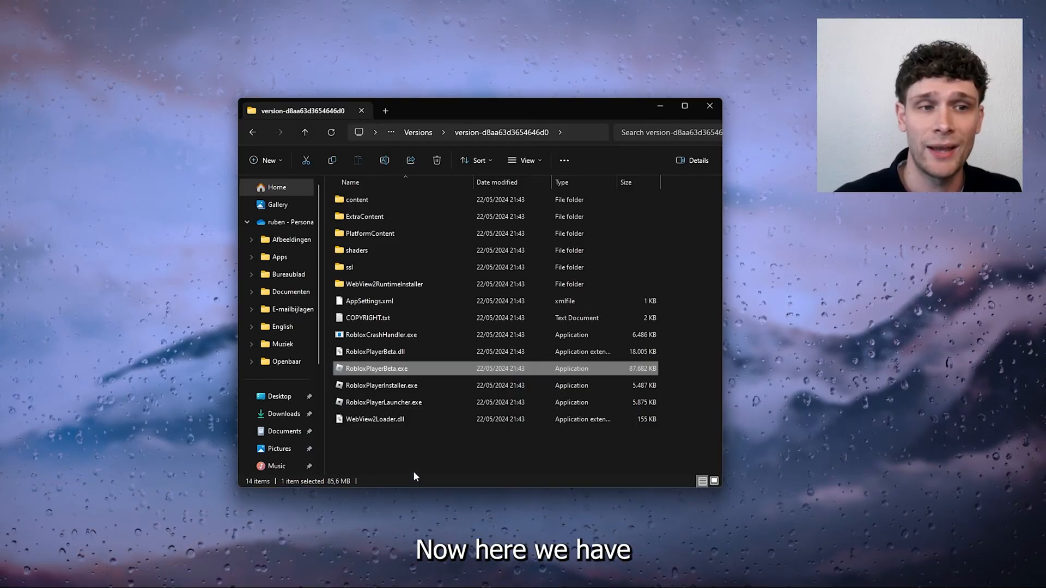
mouse_move(383, 373)
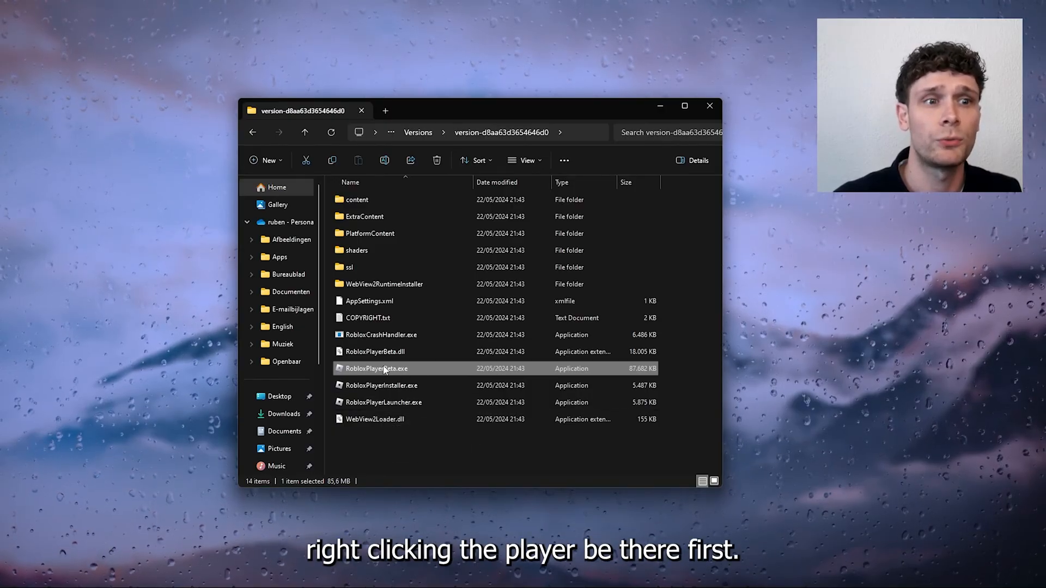
- Set RobloxPlayerBeta.exe to Windows 8 compatibility, run as administrator, full-screen optimisations disabled
right_click(376, 369)
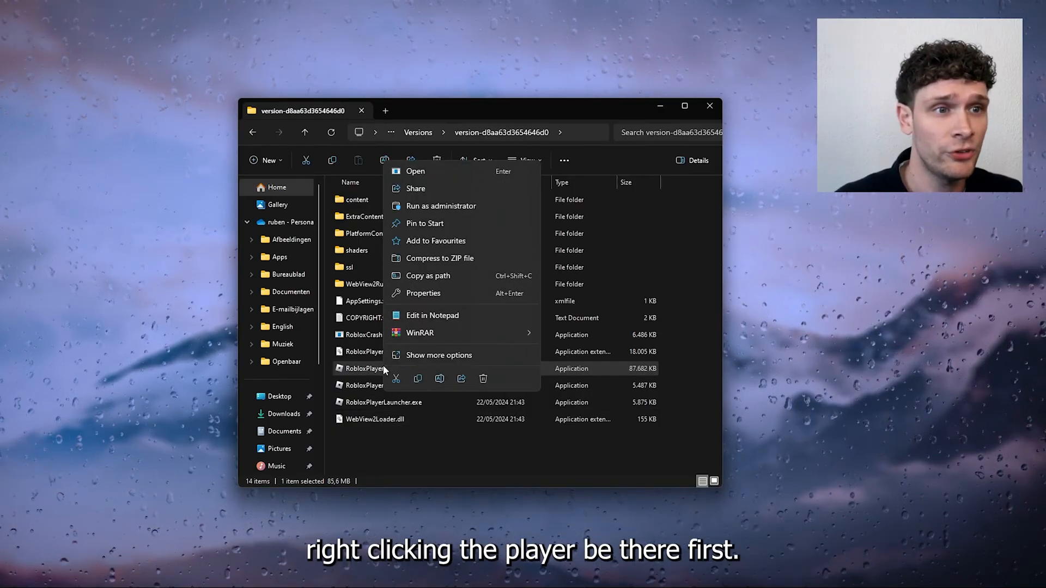
left_click(423, 293)
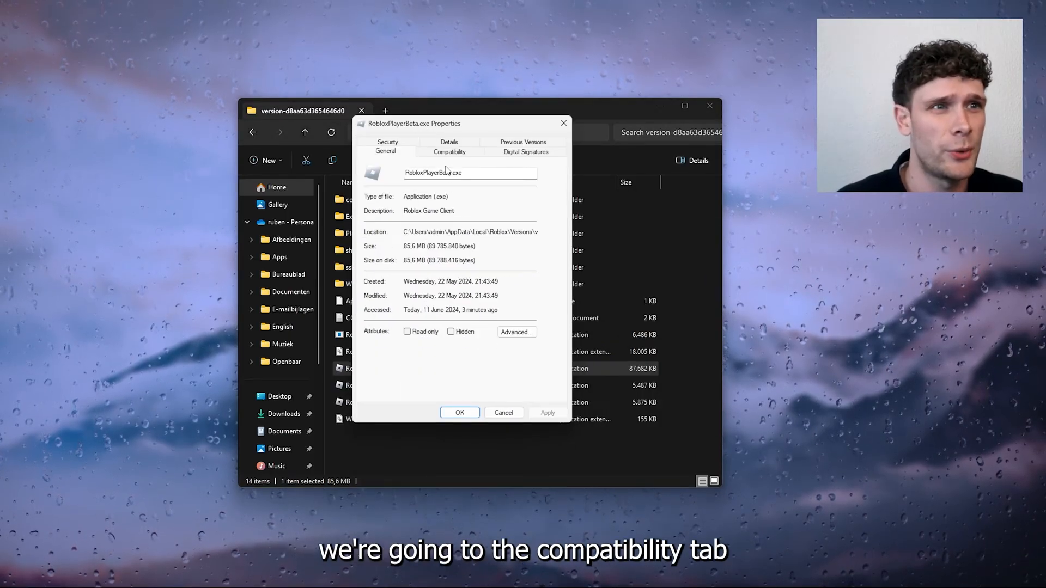
left_click(450, 151)
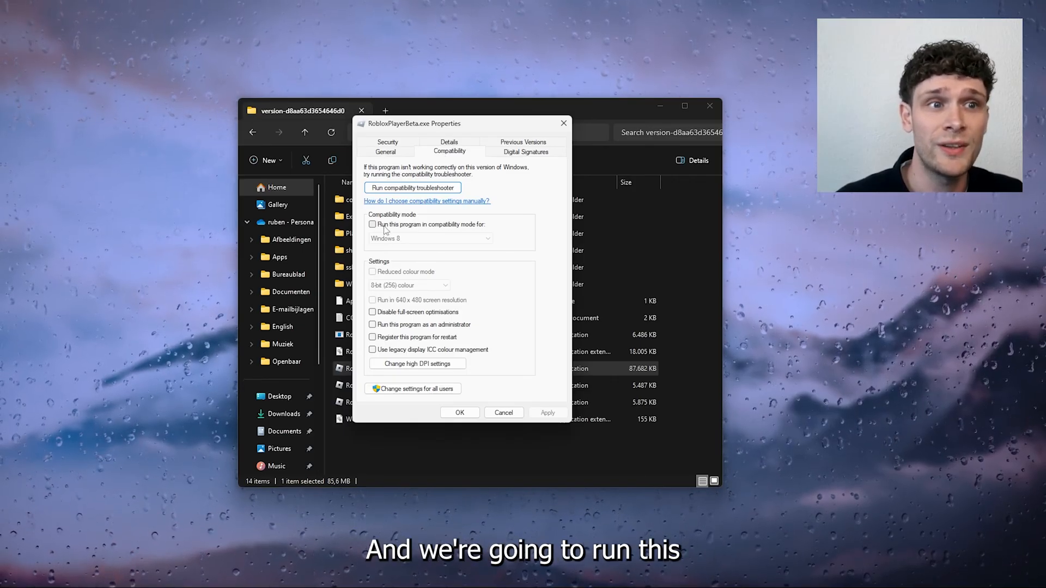
left_click(430, 239)
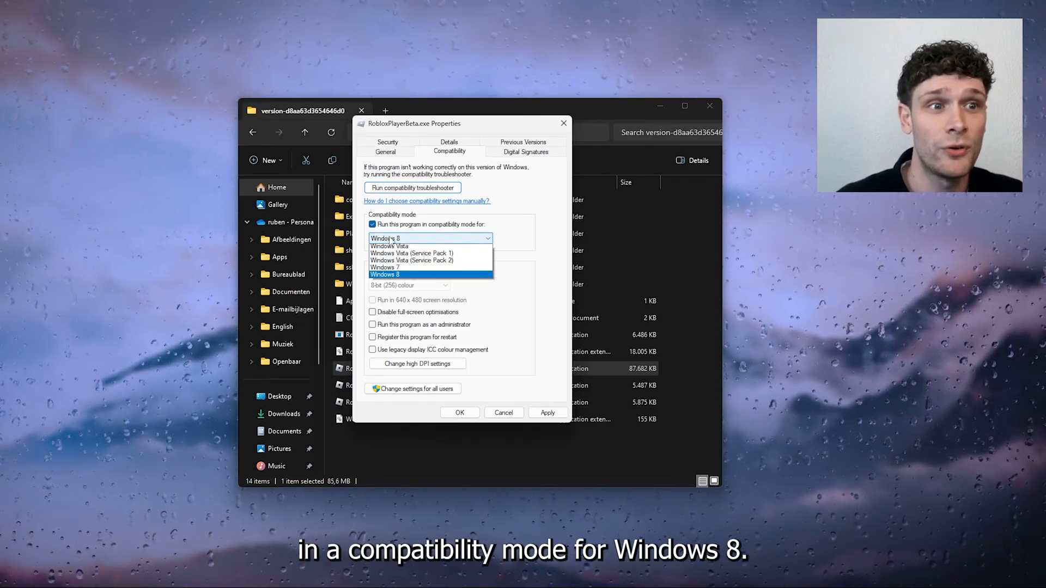
left_click(386, 274)
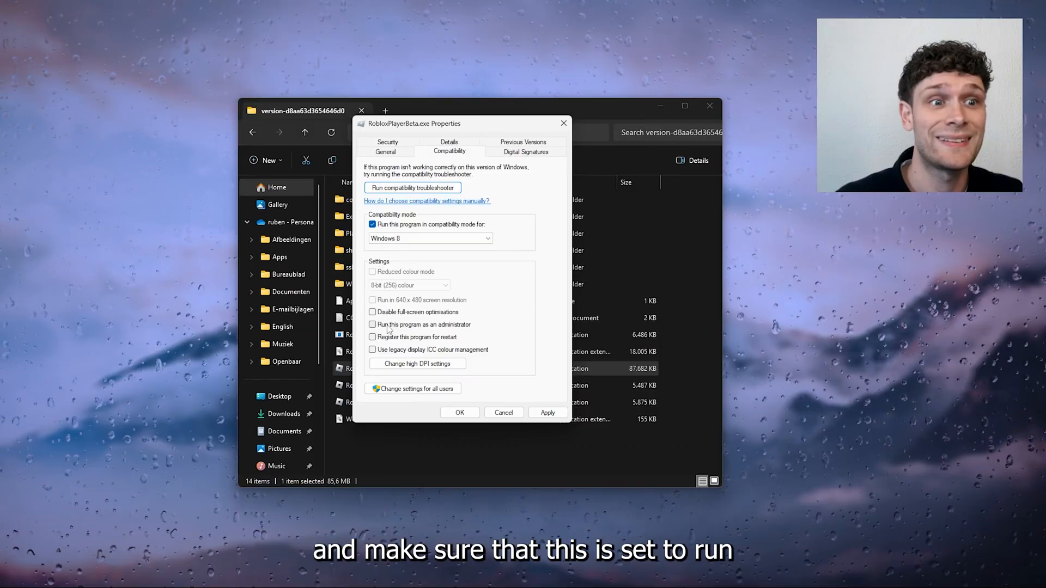
left_click(373, 325)
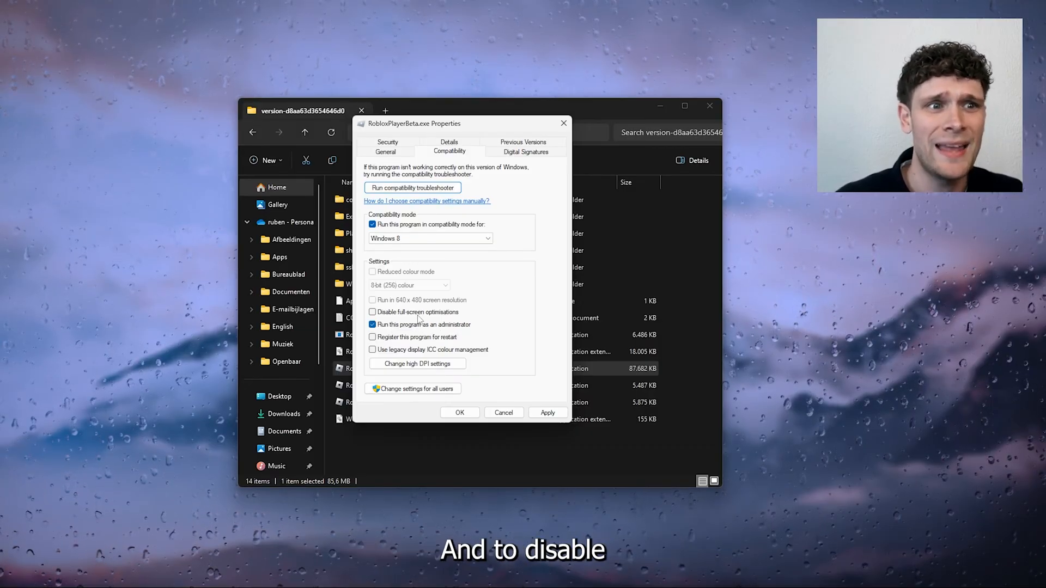
left_click(372, 311)
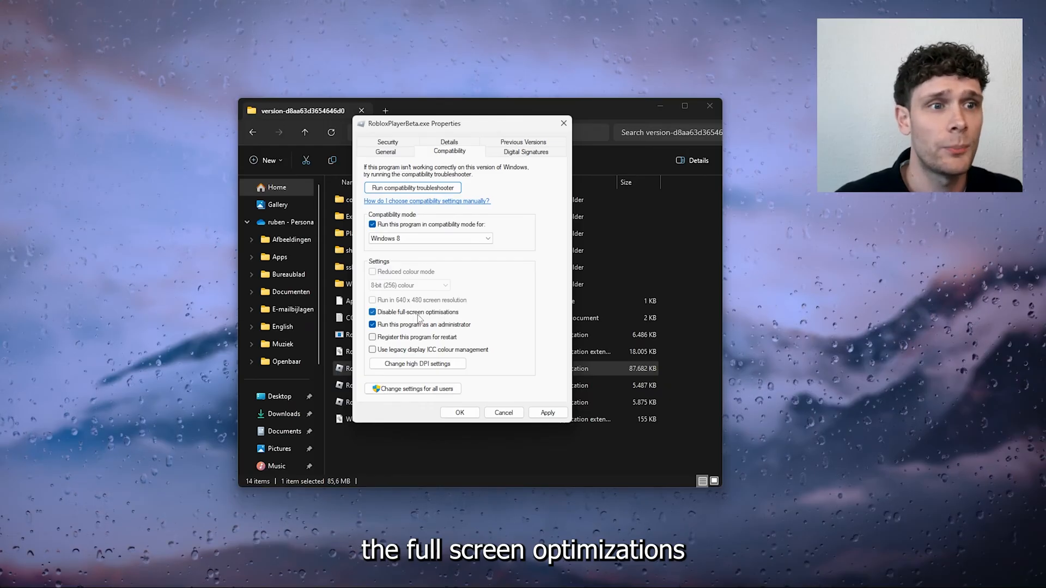
left_click(547, 412)
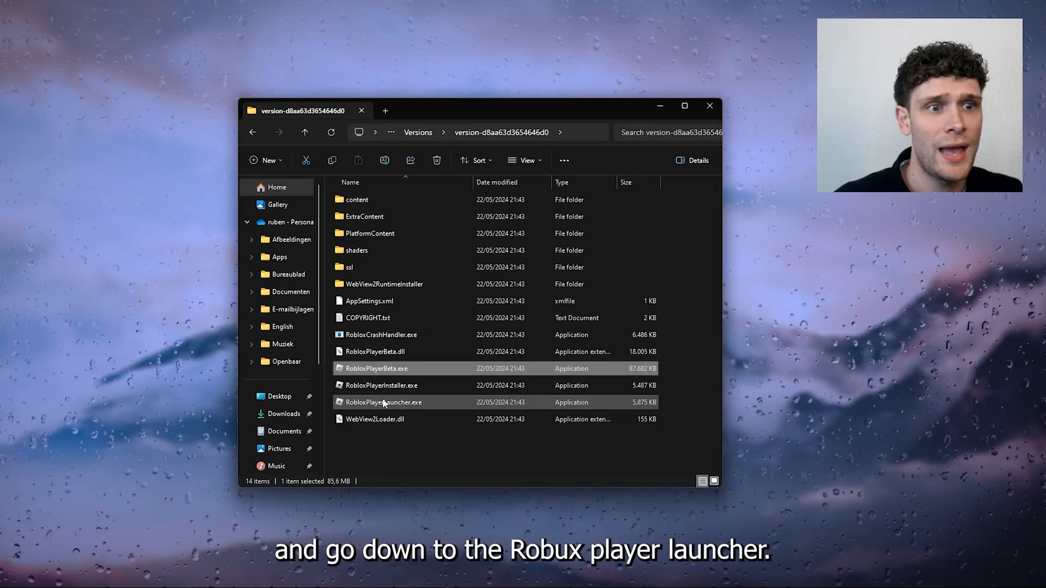
- Set RobloxPlayerLauncher.exe to Windows 8 compatibility, run as administrator, full-screen optimisations disabled, and close the folder
left_click(384, 402)
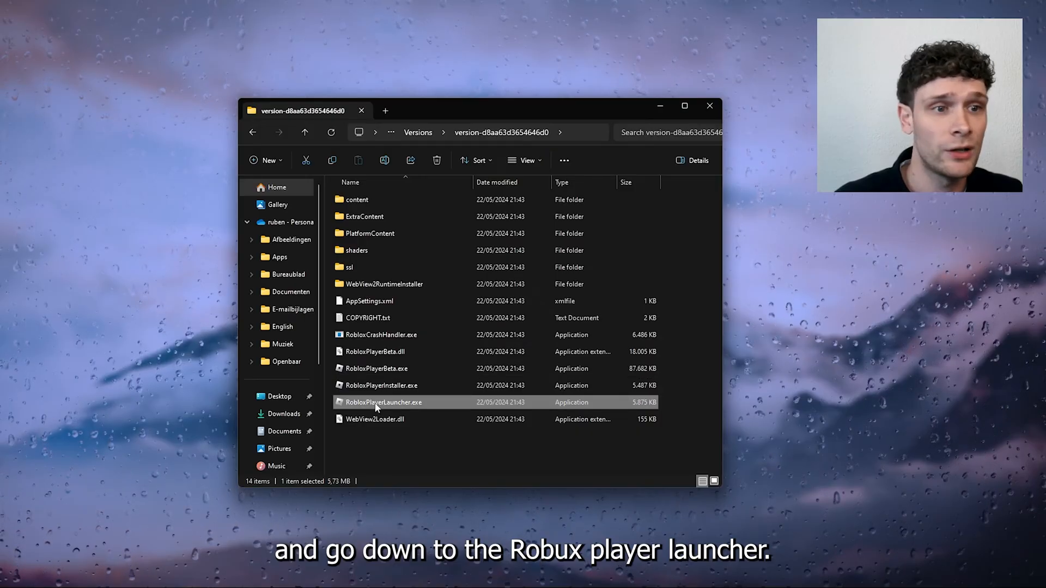
right_click(382, 402)
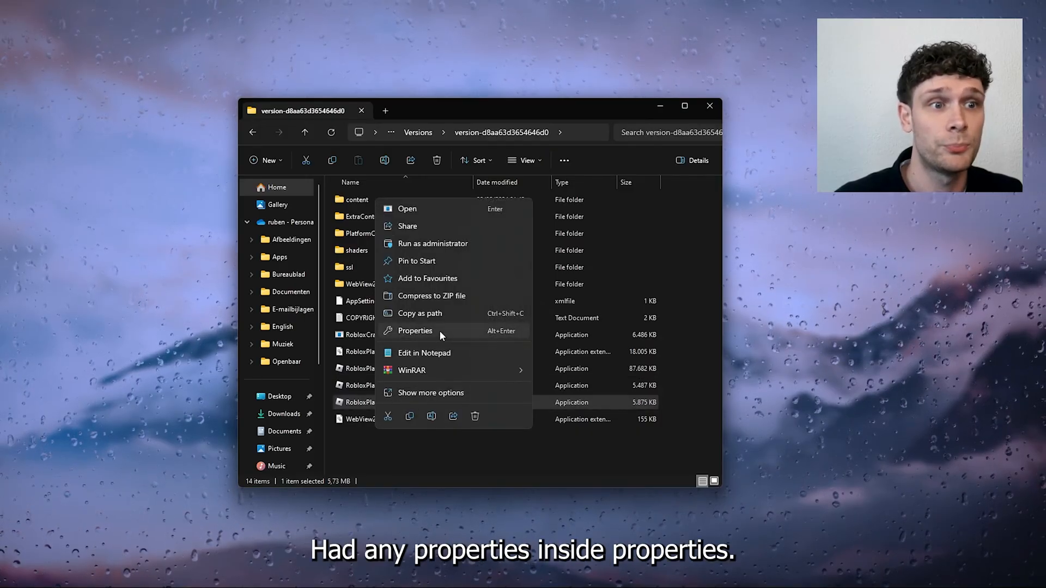
left_click(415, 331)
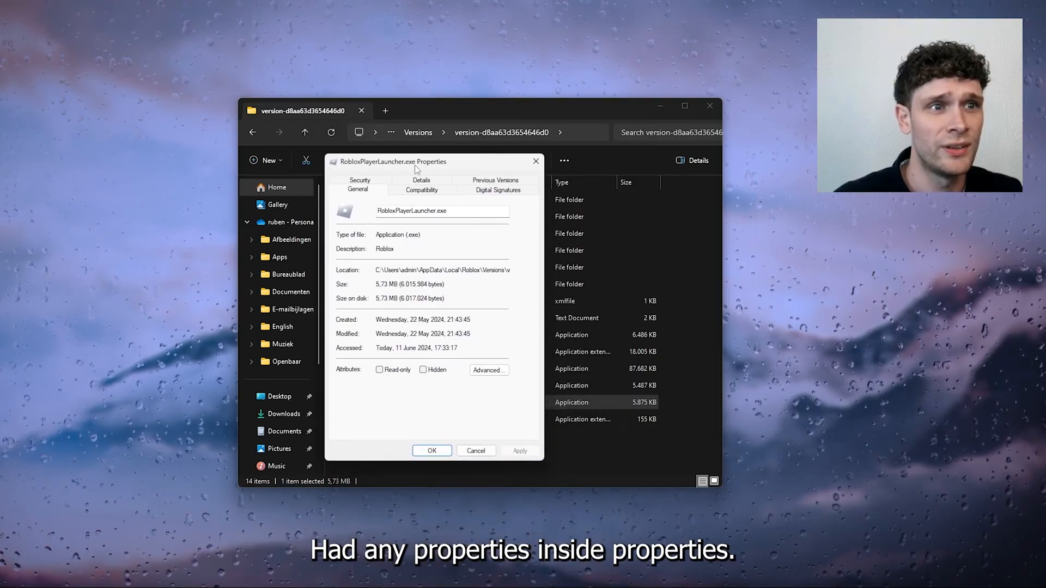
left_click(423, 188)
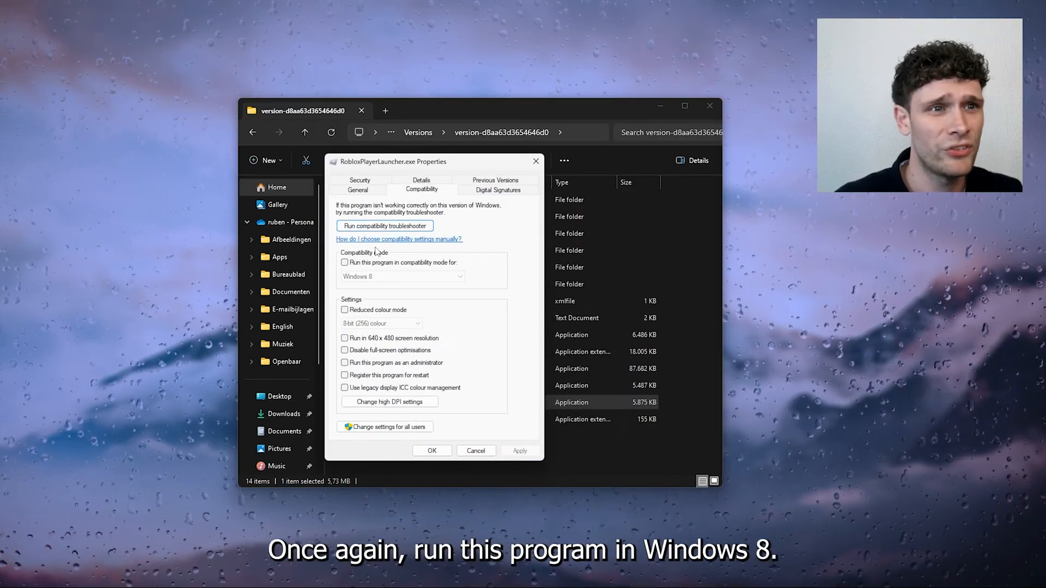
left_click(345, 262)
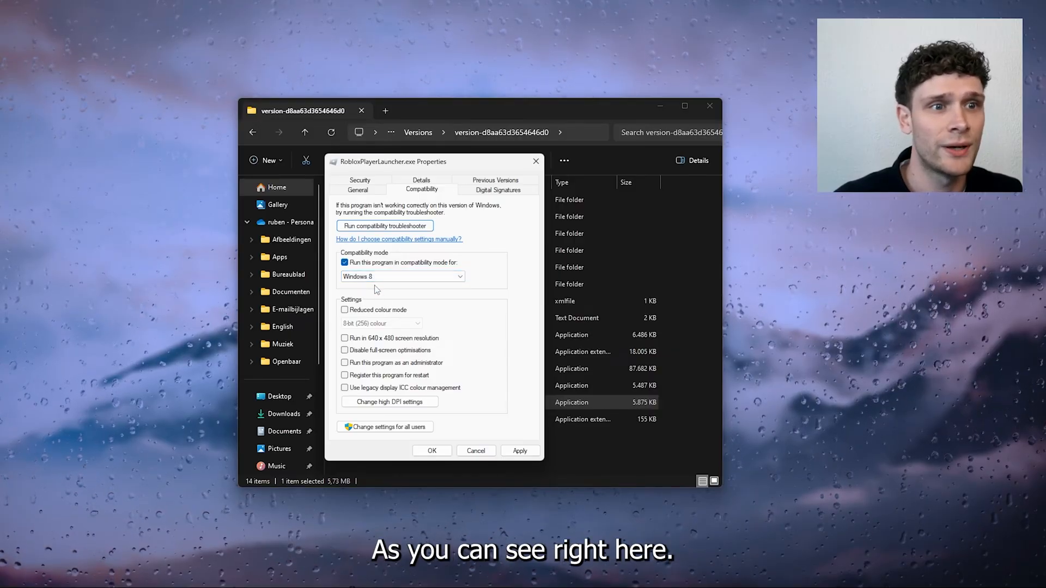
left_click(346, 350)
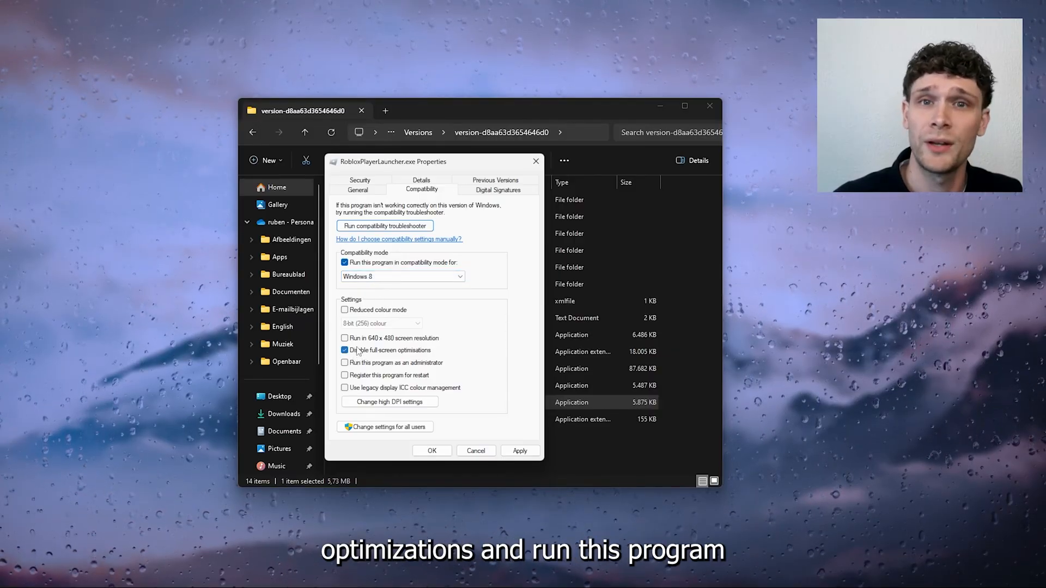
left_click(345, 350)
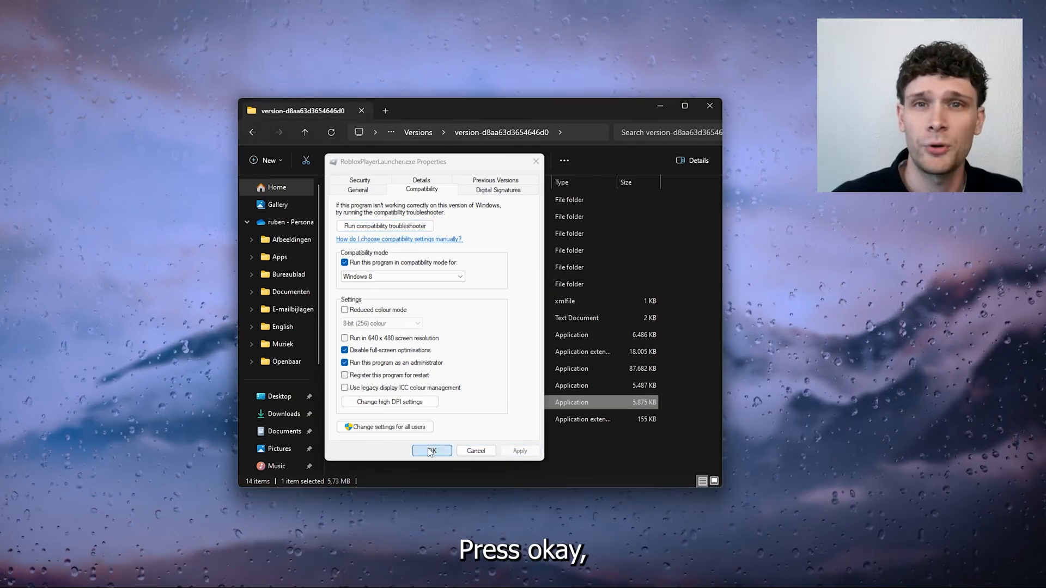
left_click(431, 451)
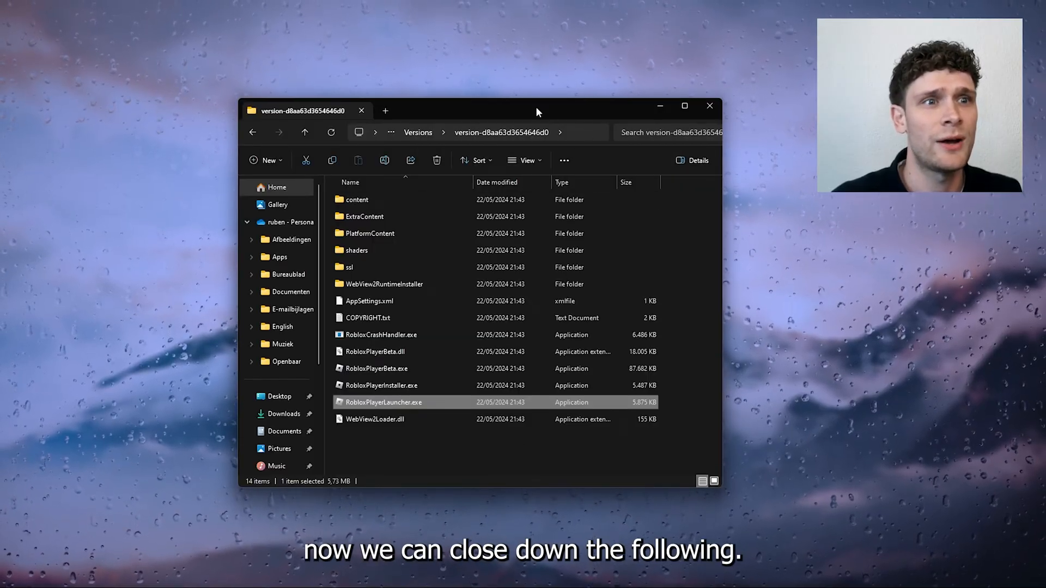
left_click(709, 106)
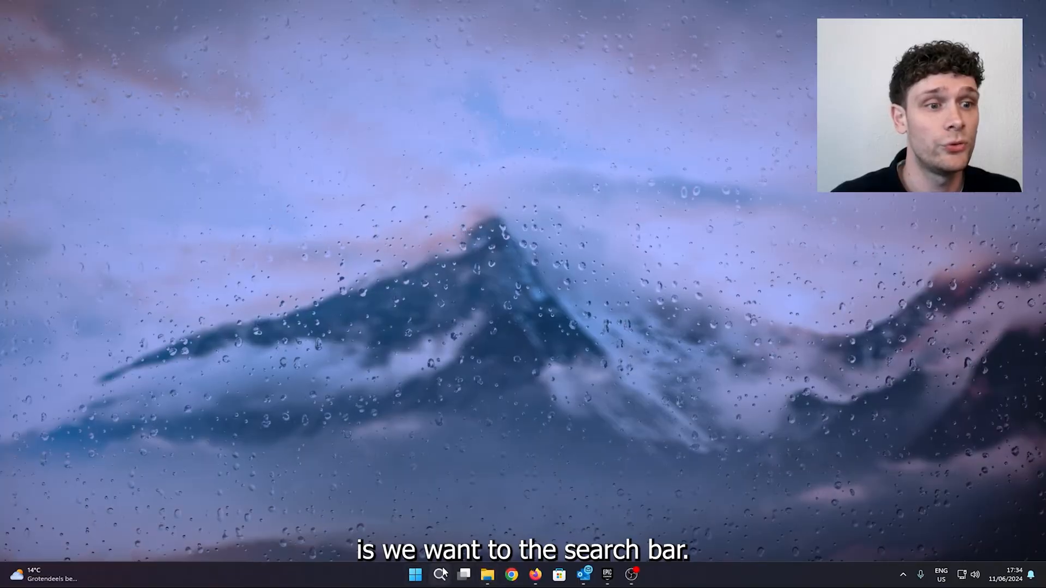
- Search 'Windows Defender Firewall' and open the Control Panel result
left_click(440, 574)
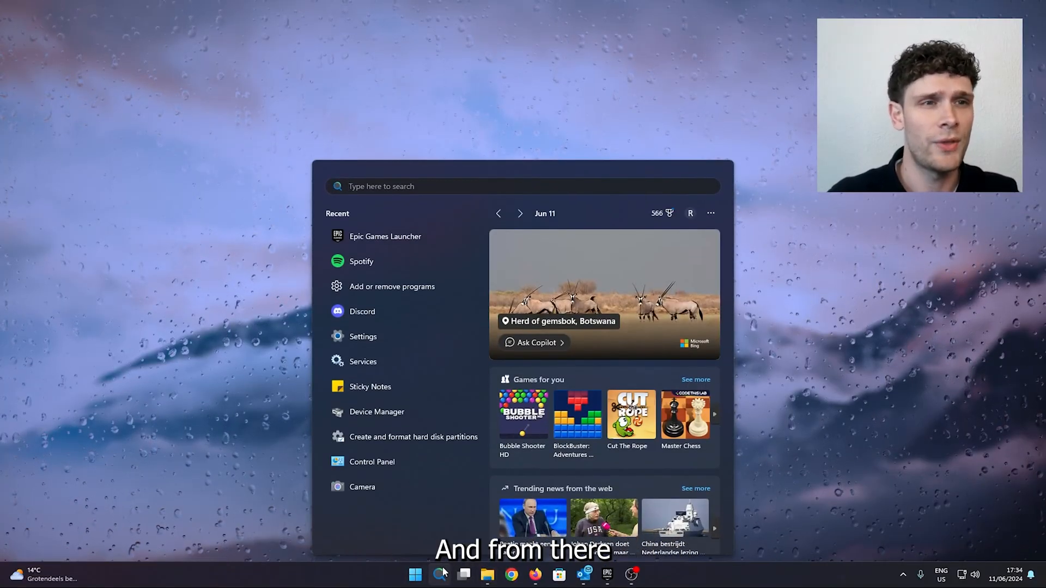
type("Windows Defender Firewall")
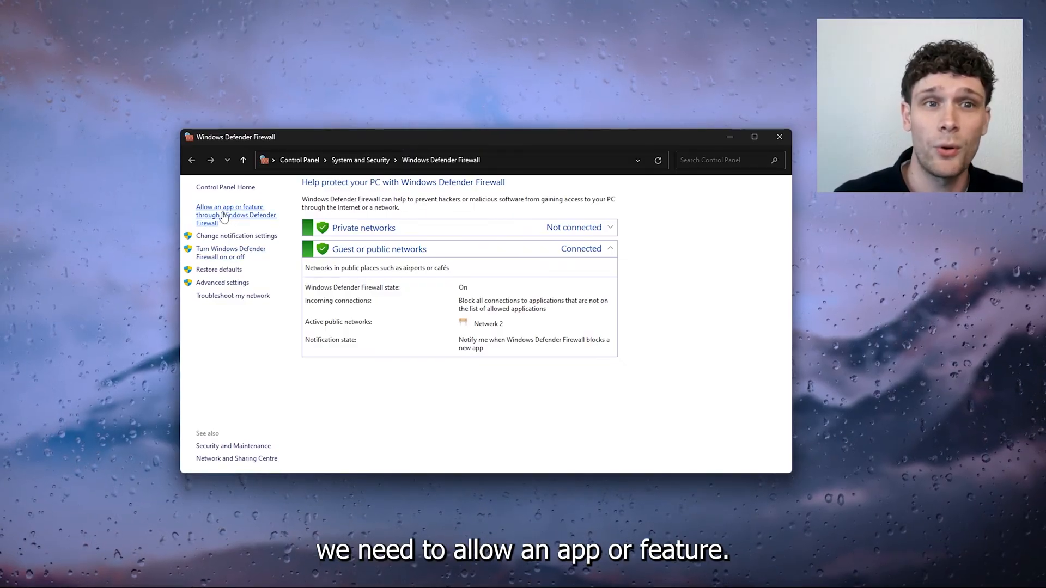
- Open 'Allow an app or feature through Windows Defender Firewall' and look through the allowed apps
left_click(230, 214)
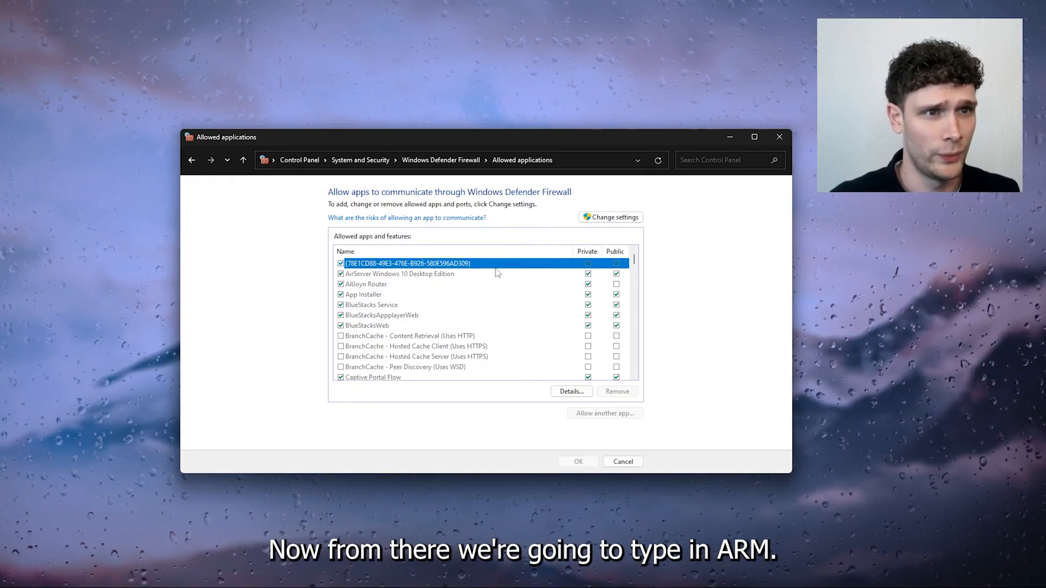
scroll("down", 3)
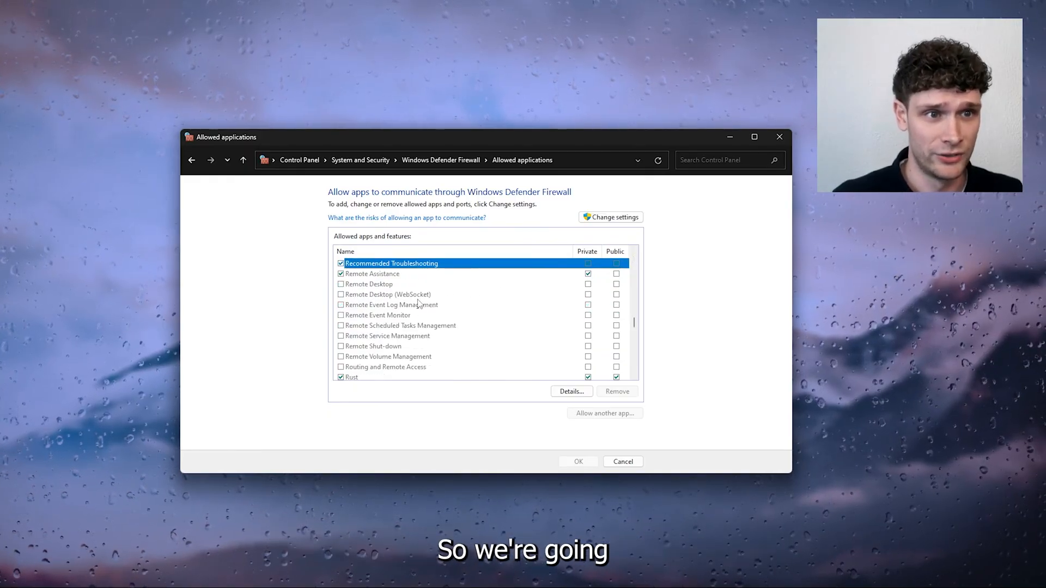
scroll("down", 3)
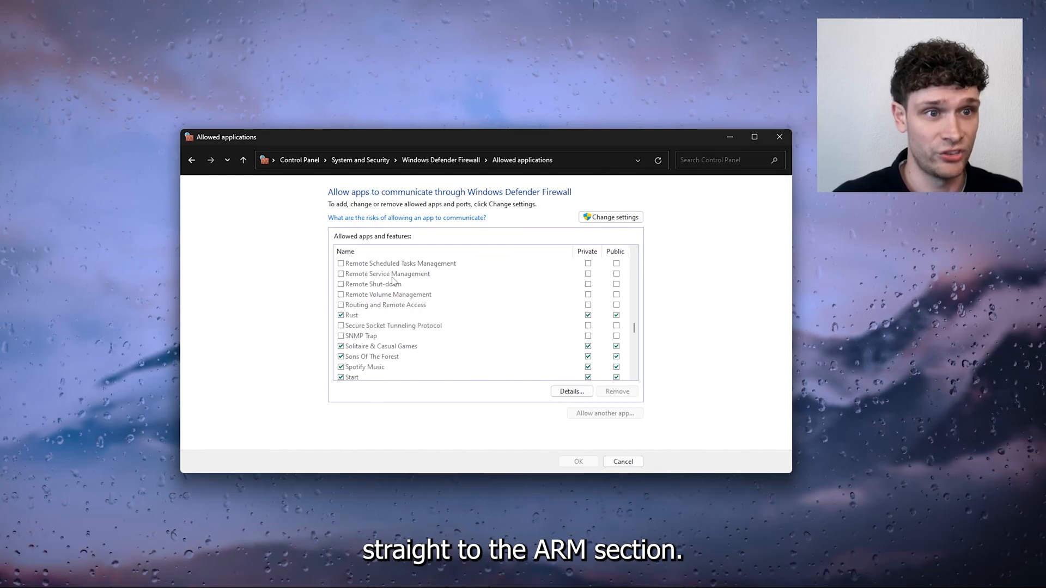
scroll("down", 3)
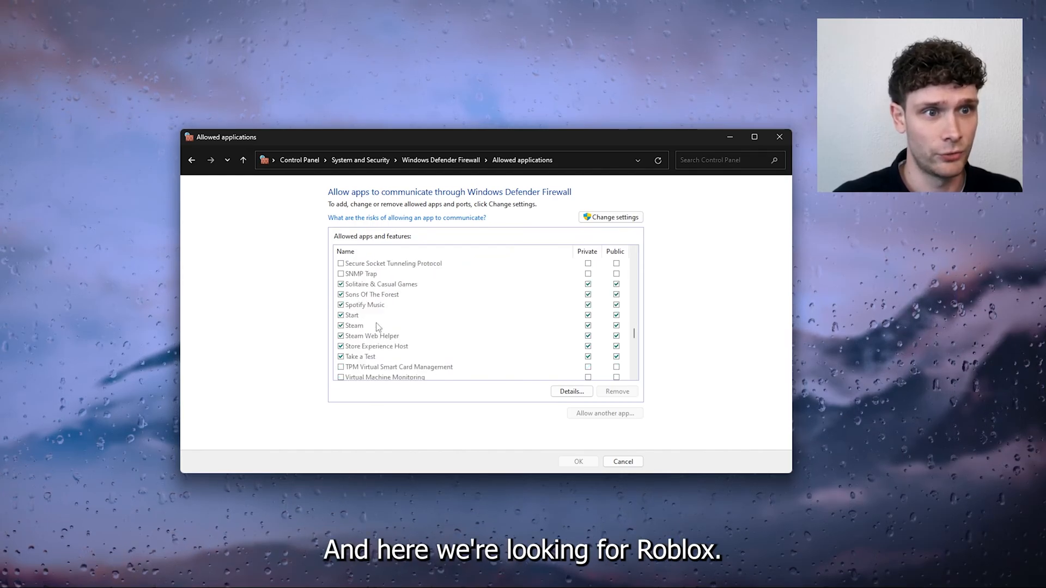
scroll("up", 3)
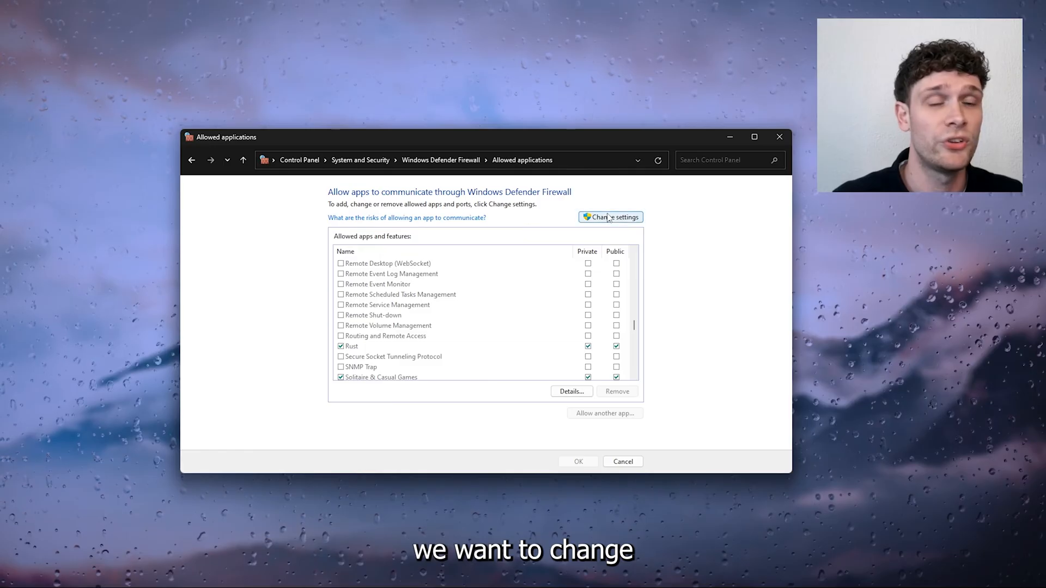
- Enable Change settings and start Allow another app, reaching the Add an app dialog
left_click(611, 217)
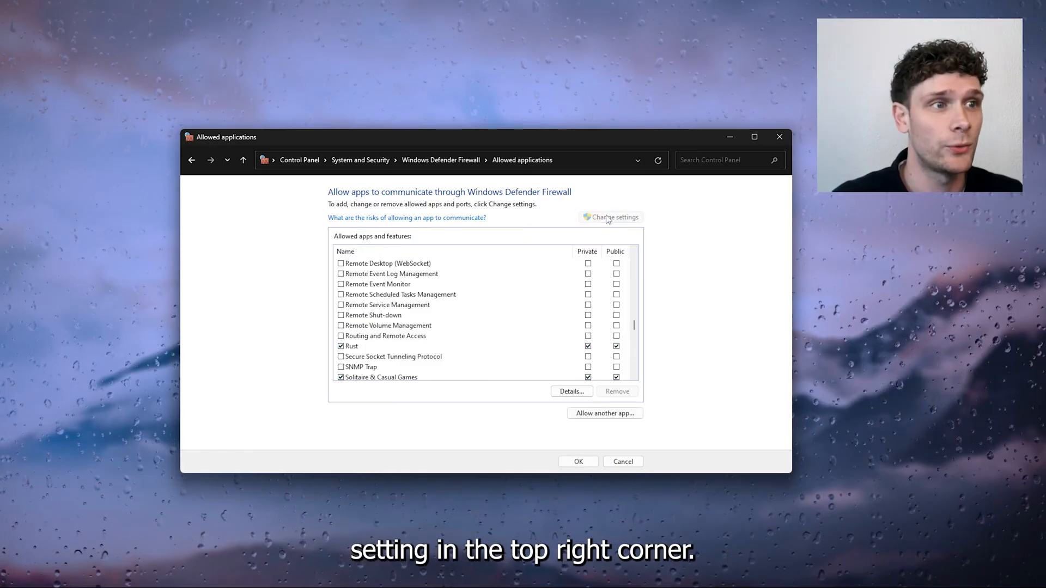
left_click(603, 413)
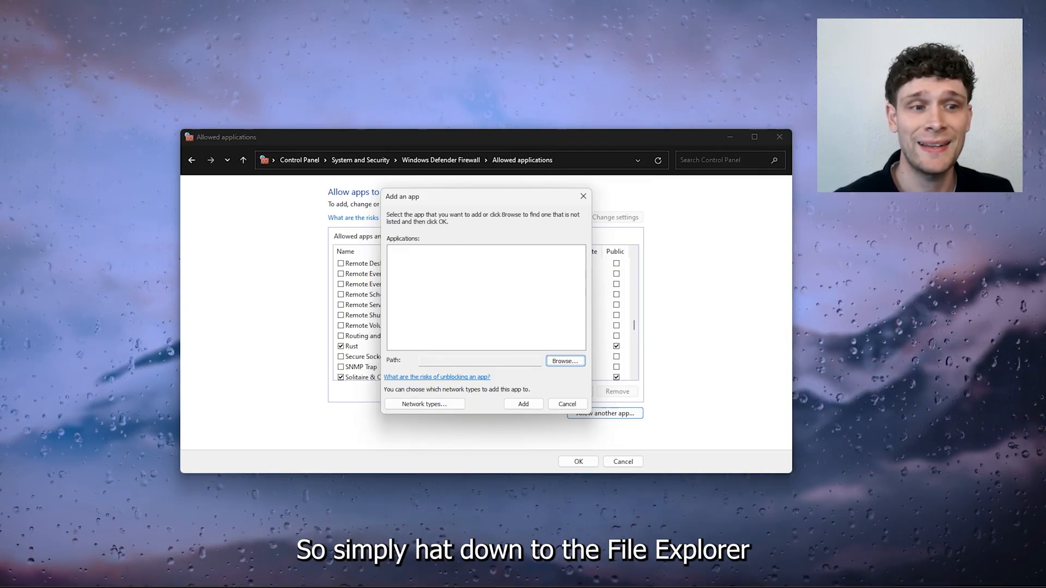
left_click(428, 574)
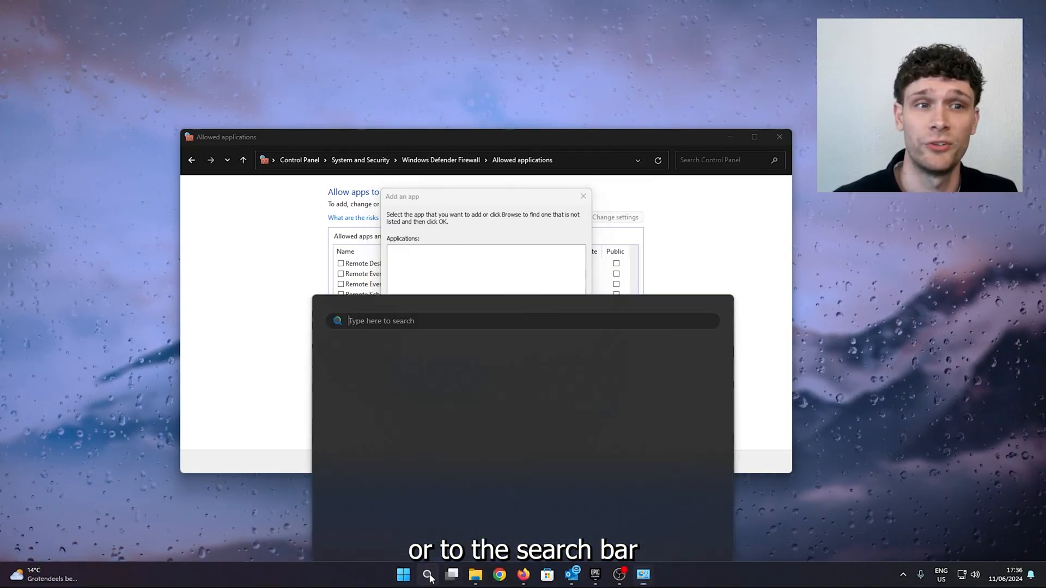
- Search 'roblox Player', open its file location, then the shortcut's Roblox version folder
type("roblox Player")
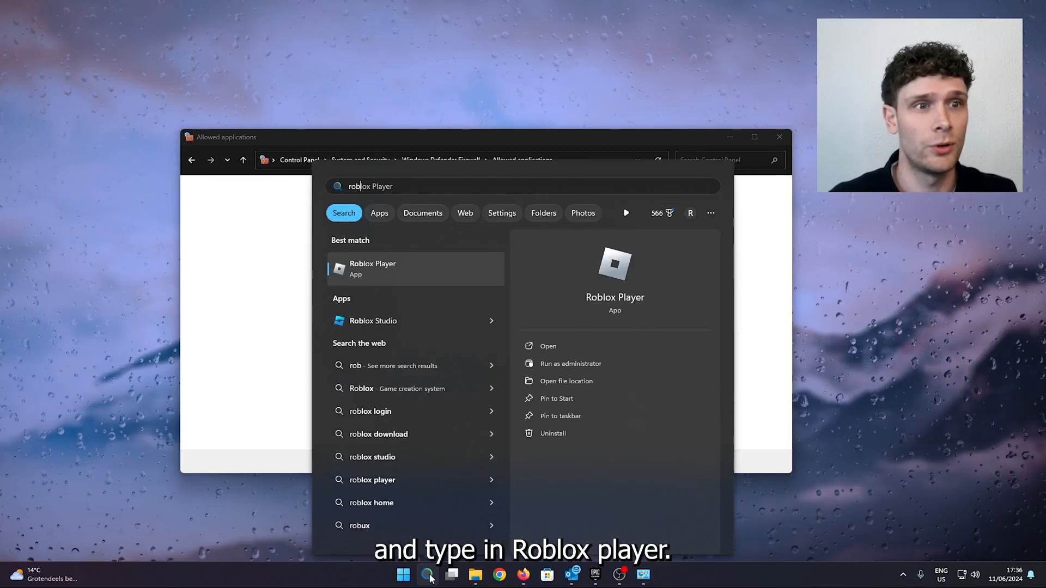
right_click(372, 267)
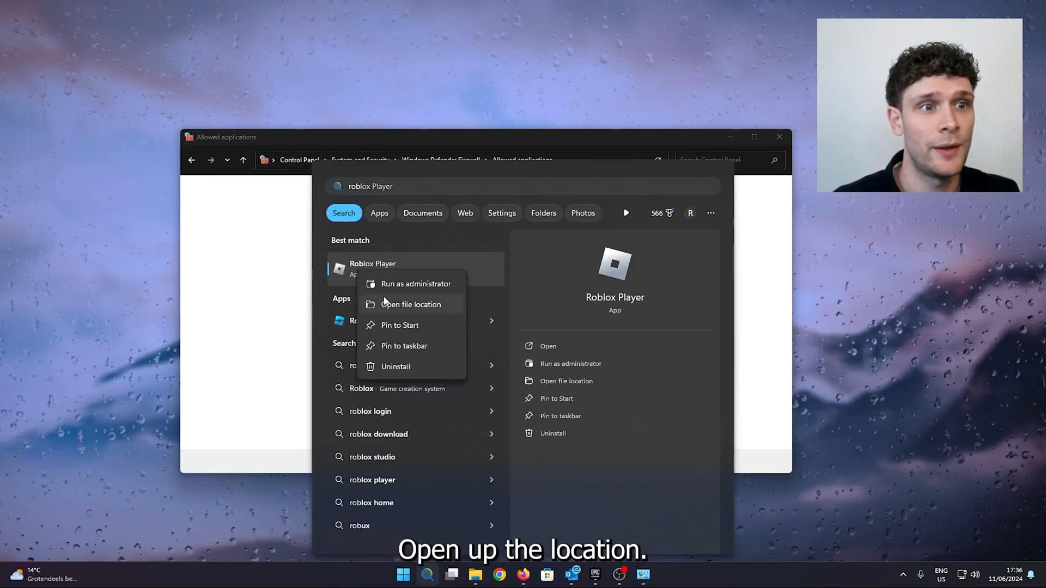
left_click(411, 304)
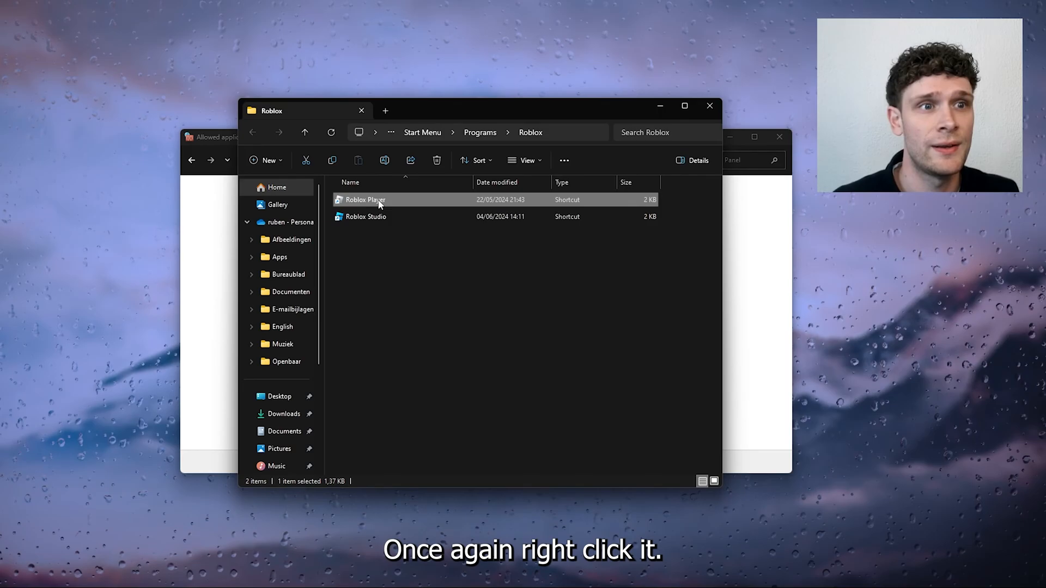
double_click(364, 200)
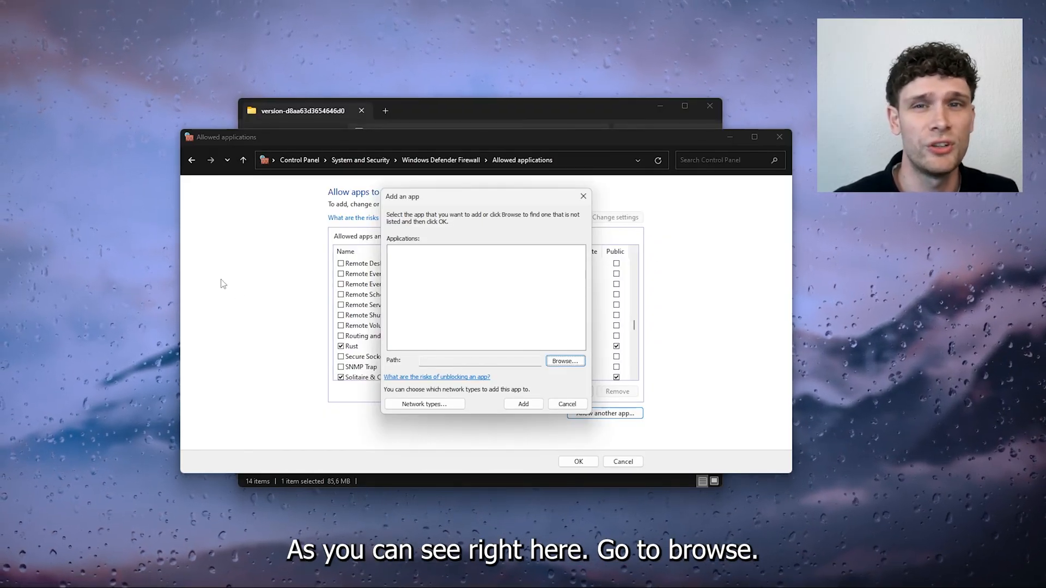
- Browse to the Roblox version folder and add RobloxPlayerBeta.exe (Roblox Game Client) to the allowed apps
left_click(564, 360)
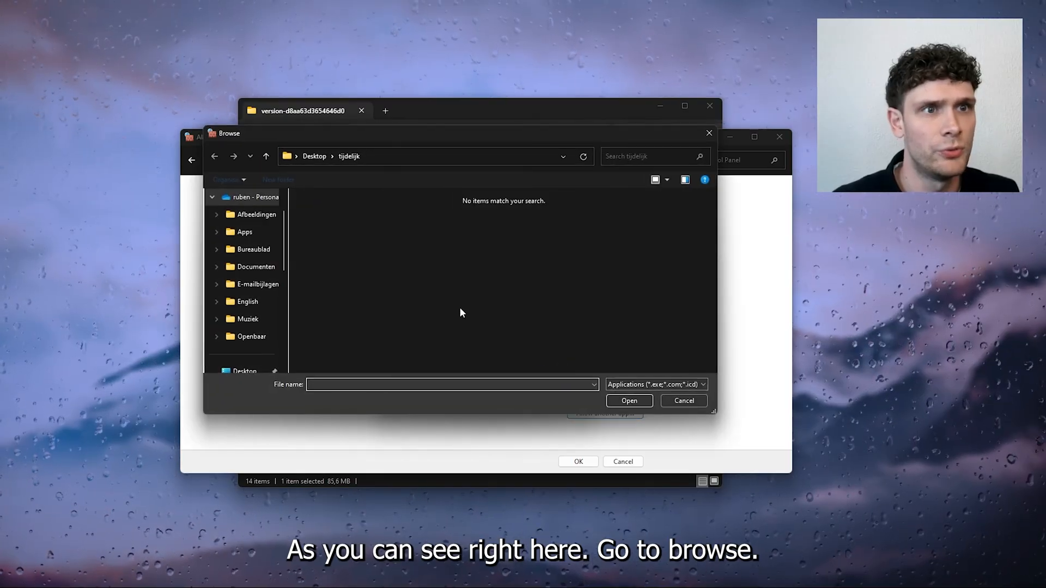
left_click(427, 156)
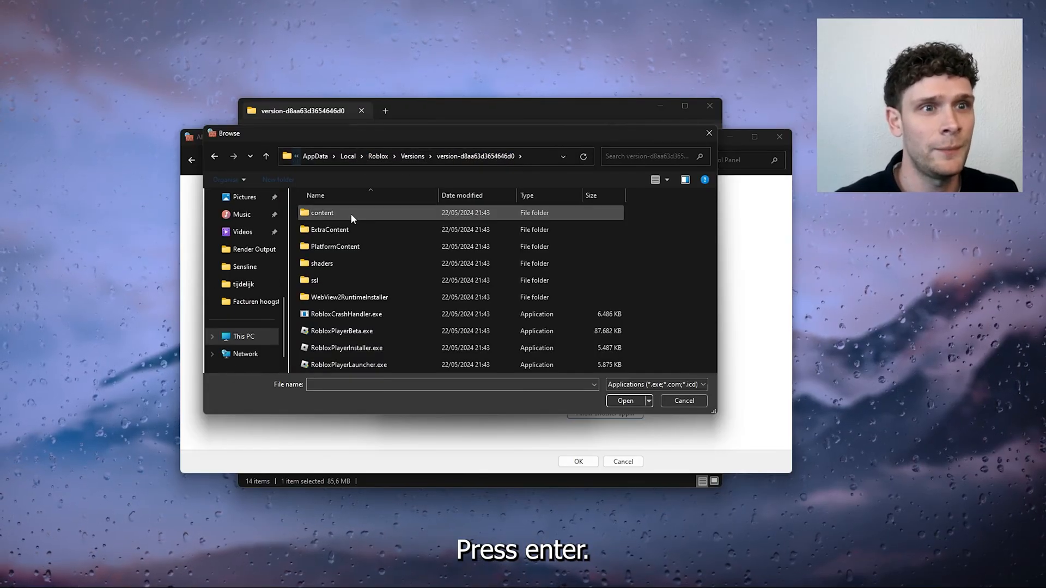
left_click(341, 331)
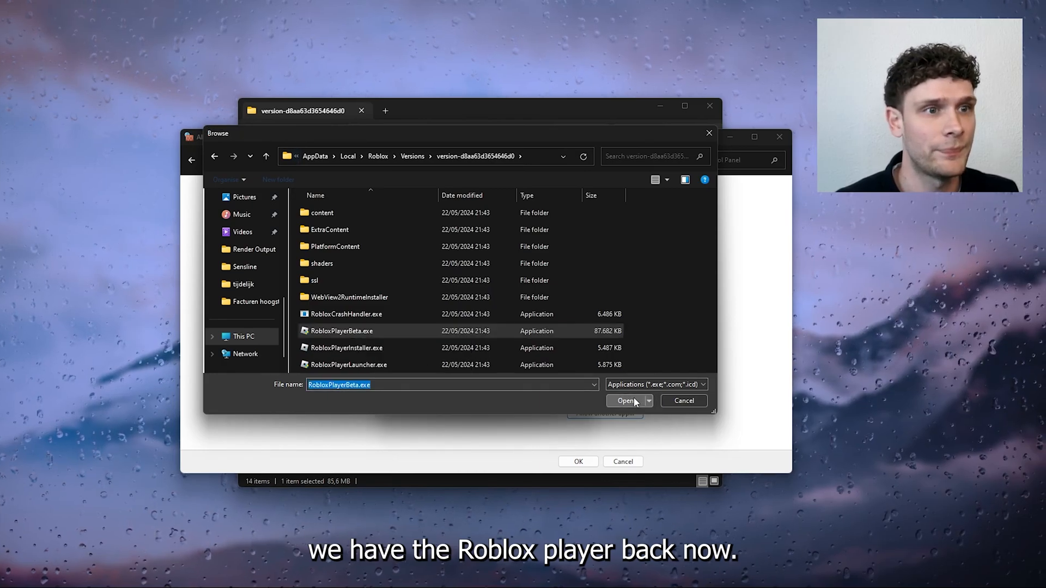
left_click(626, 401)
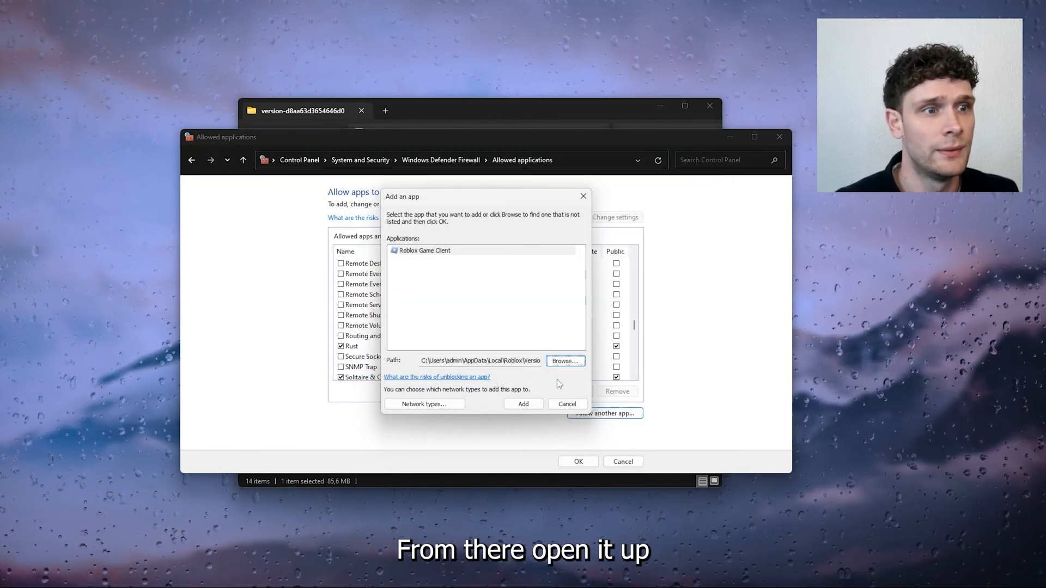
left_click(522, 403)
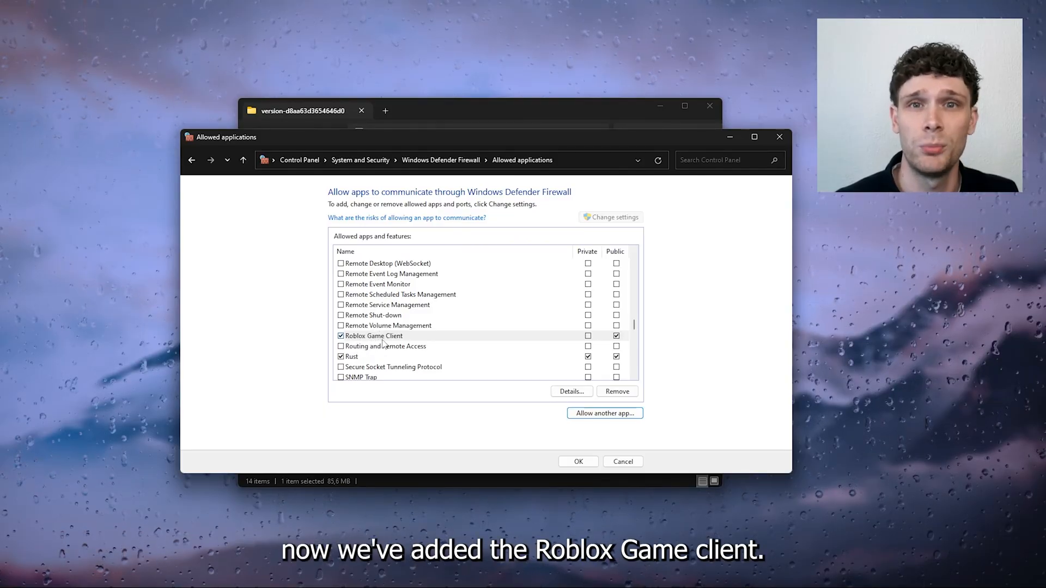
- Add RobloxPlayerLauncher.exe from the same version folder as a second allowed app, Roblox
left_click(604, 413)
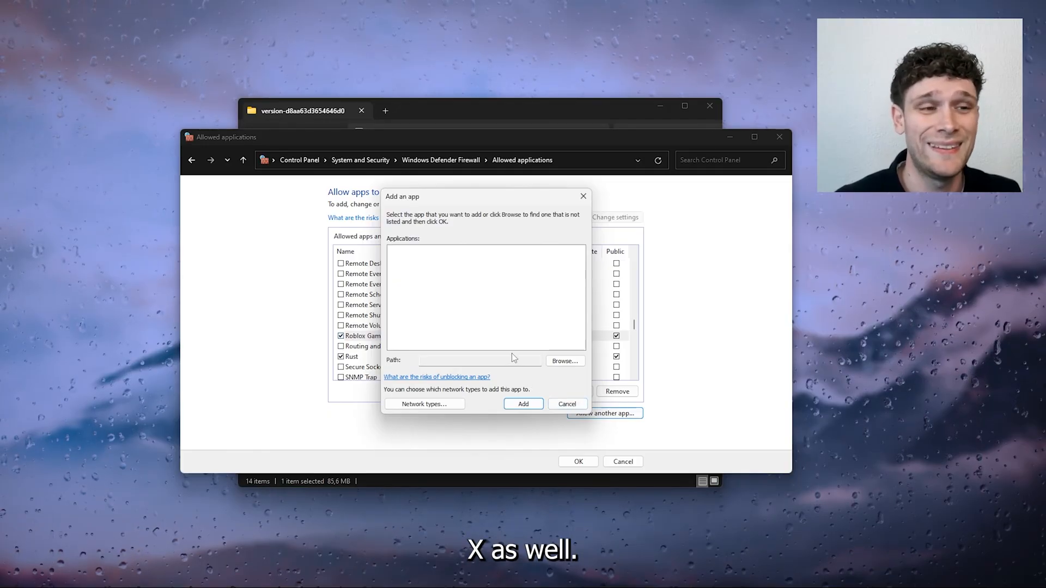
left_click(478, 361)
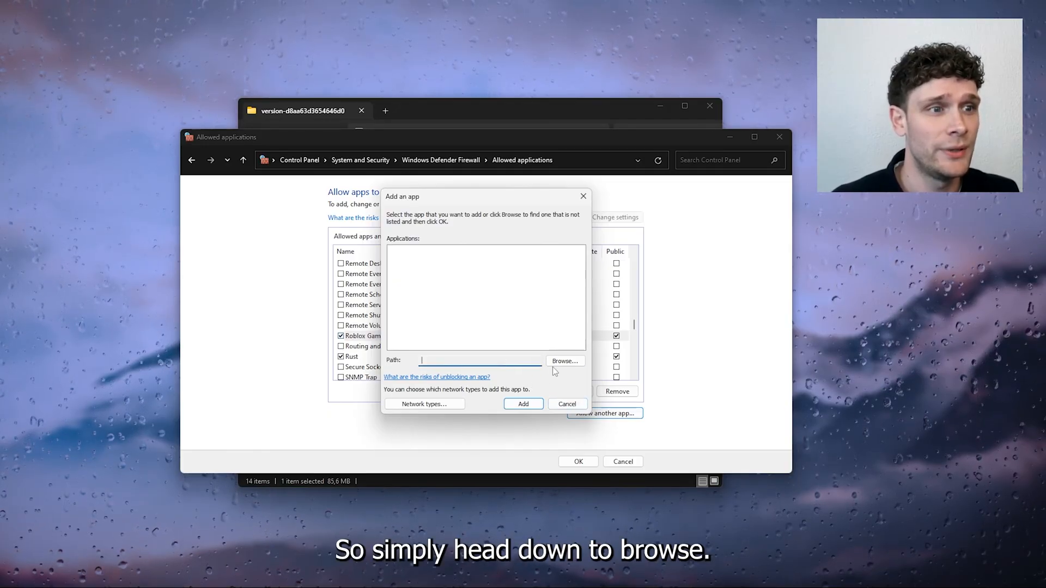
left_click(563, 361)
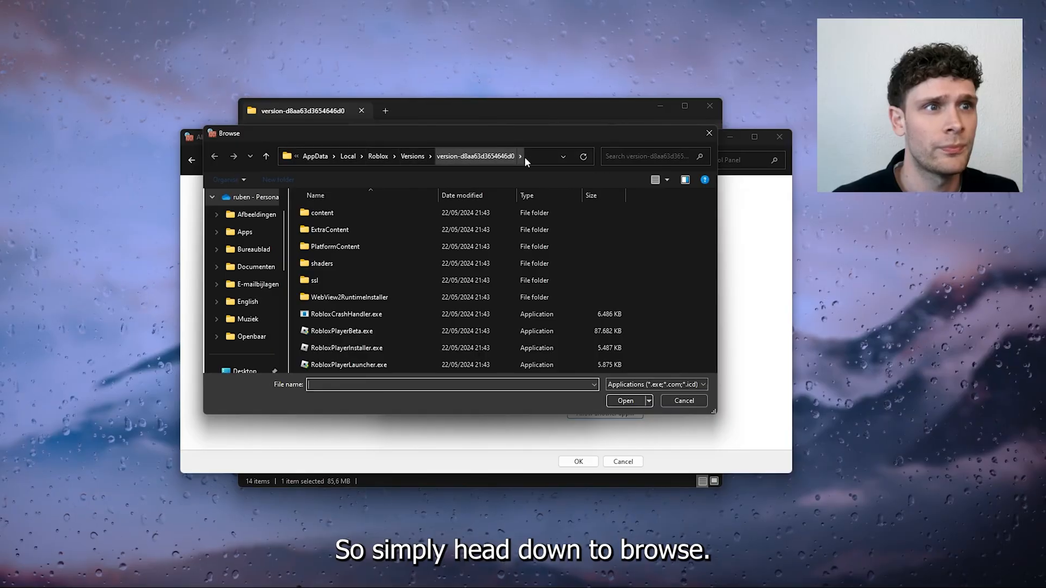
left_click(421, 156)
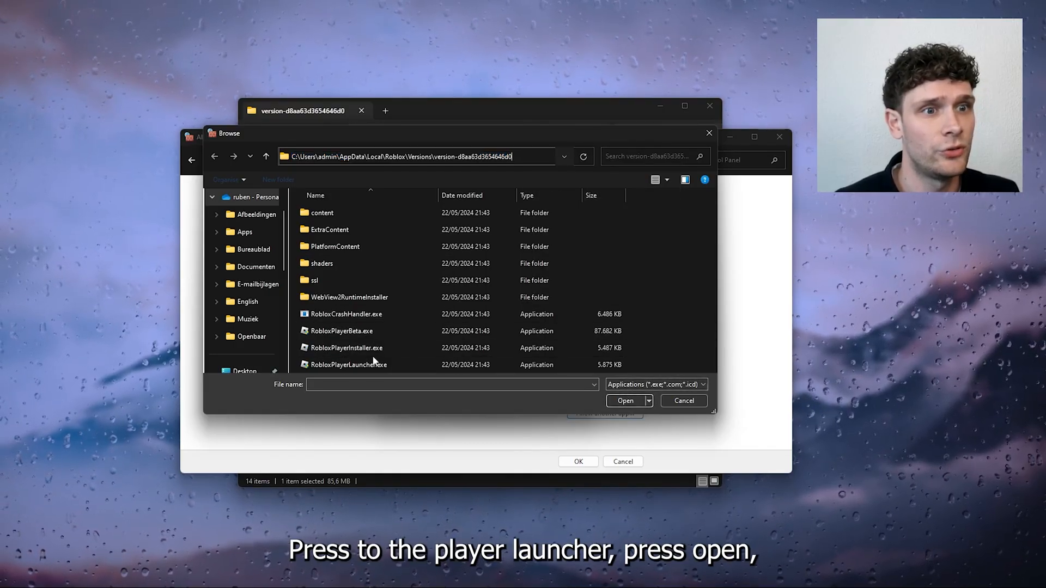
left_click(346, 363)
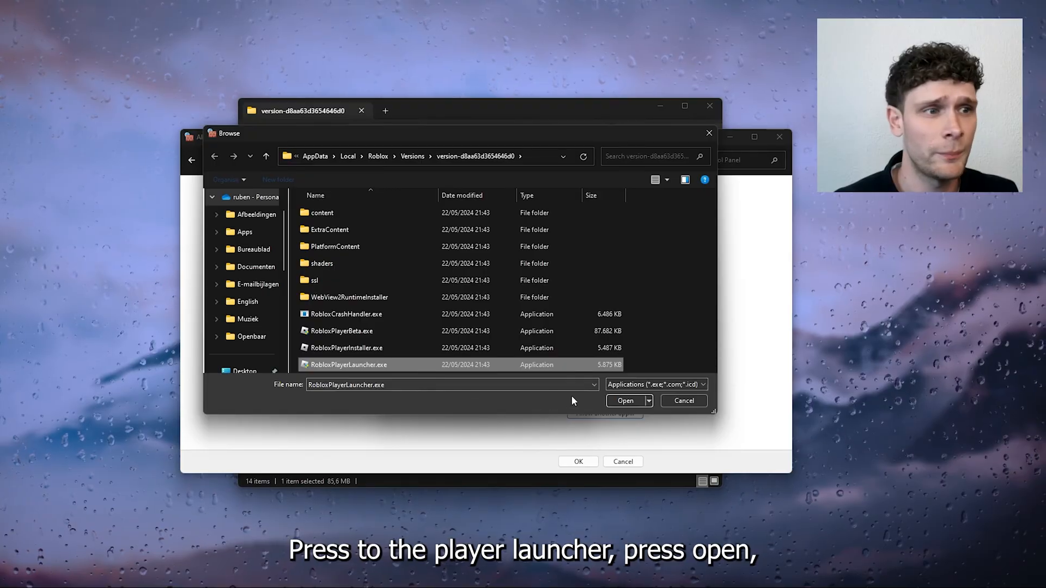
left_click(624, 400)
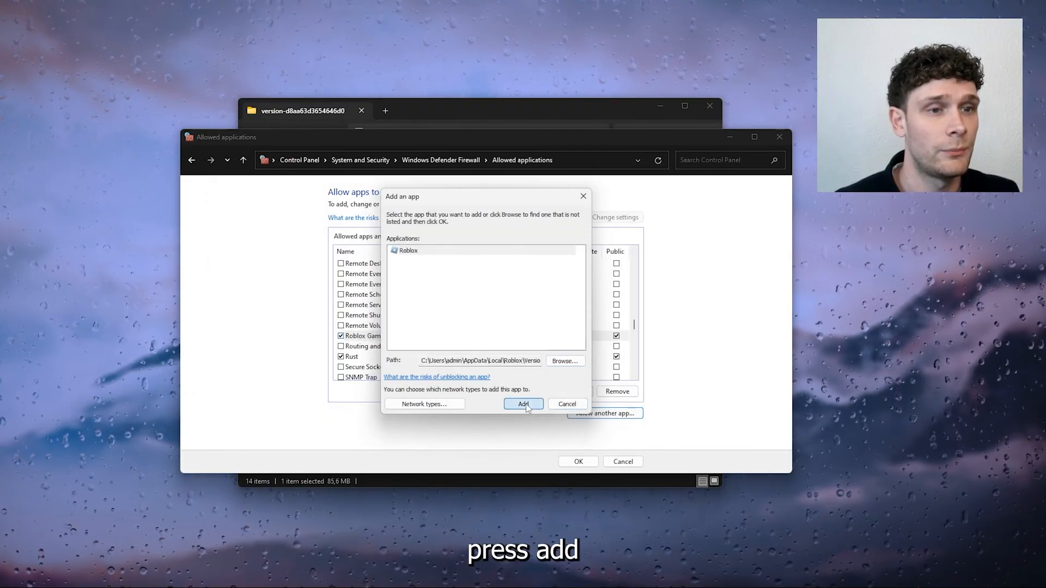
left_click(523, 404)
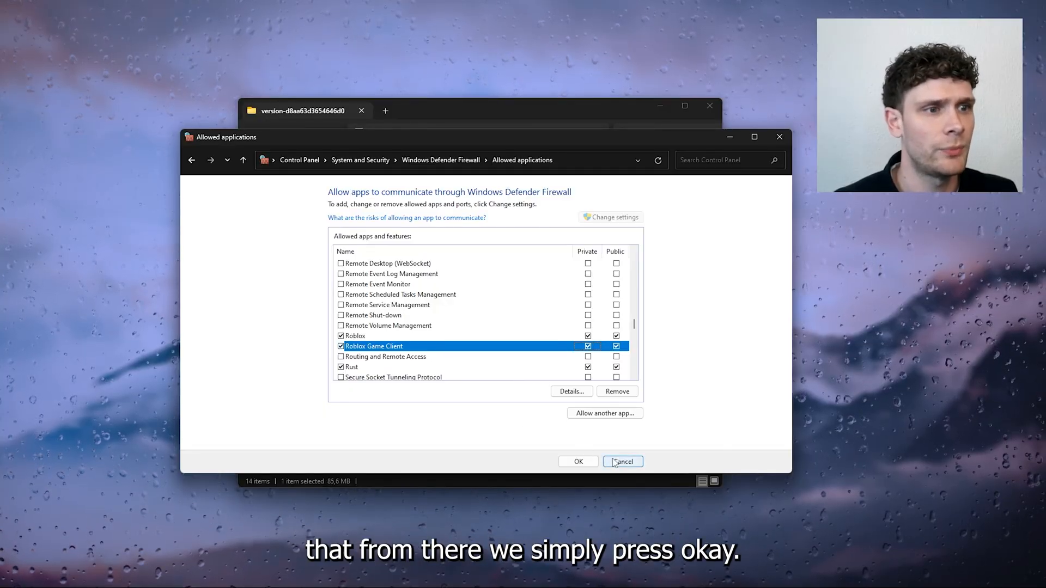
- Confirm the Roblox Game Client and launcher firewall exceptions with OK, returning to the Defender Firewall page
left_click(577, 462)
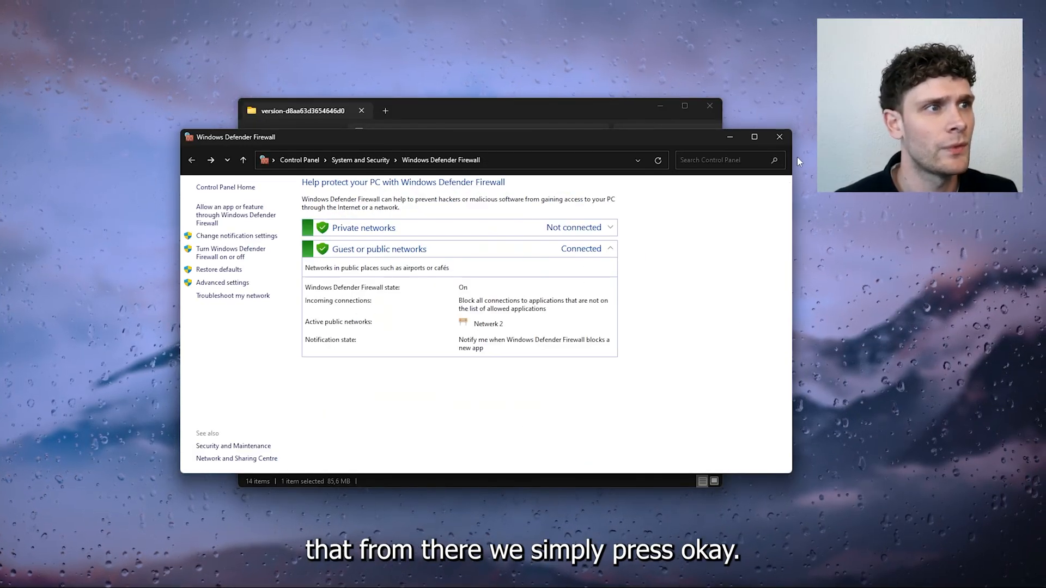